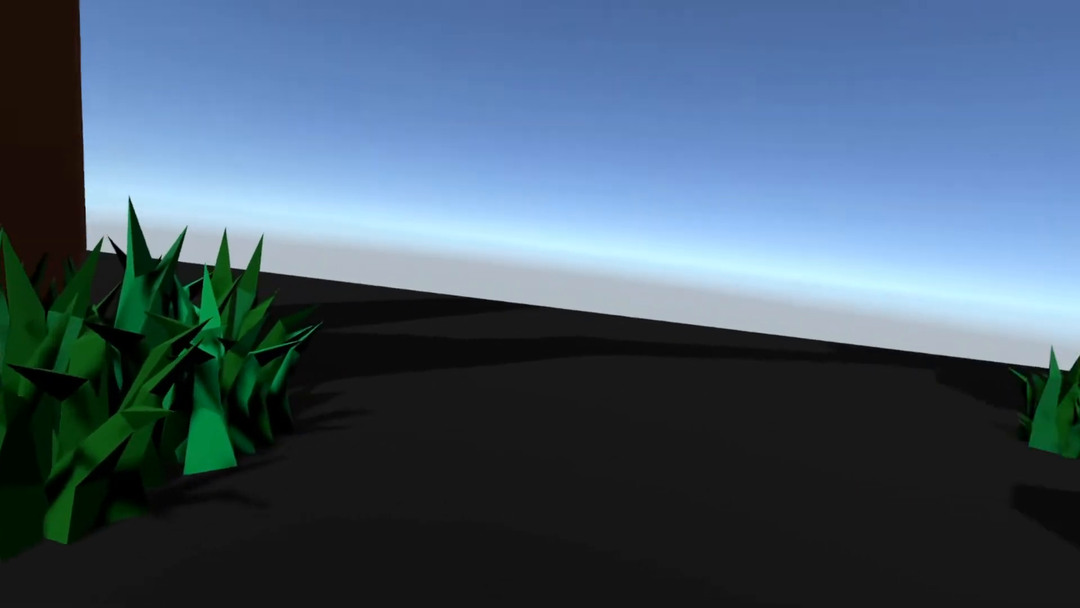
pyautogui.moveTo(540, 304)
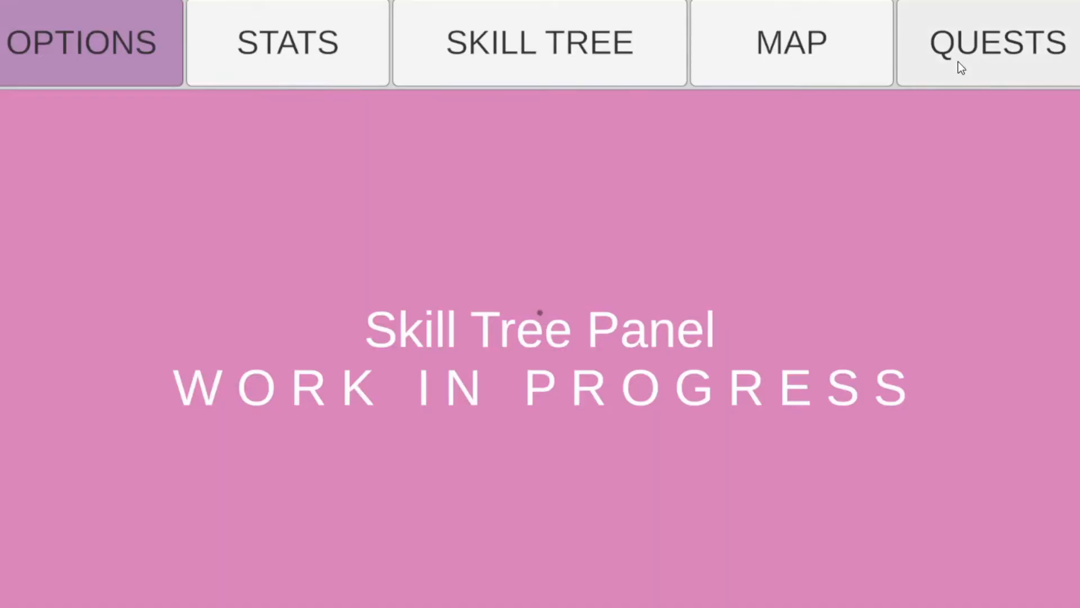
# - Switch the running game's menu from Skill Tree to the QUESTS panel
pyautogui.click(995, 42)
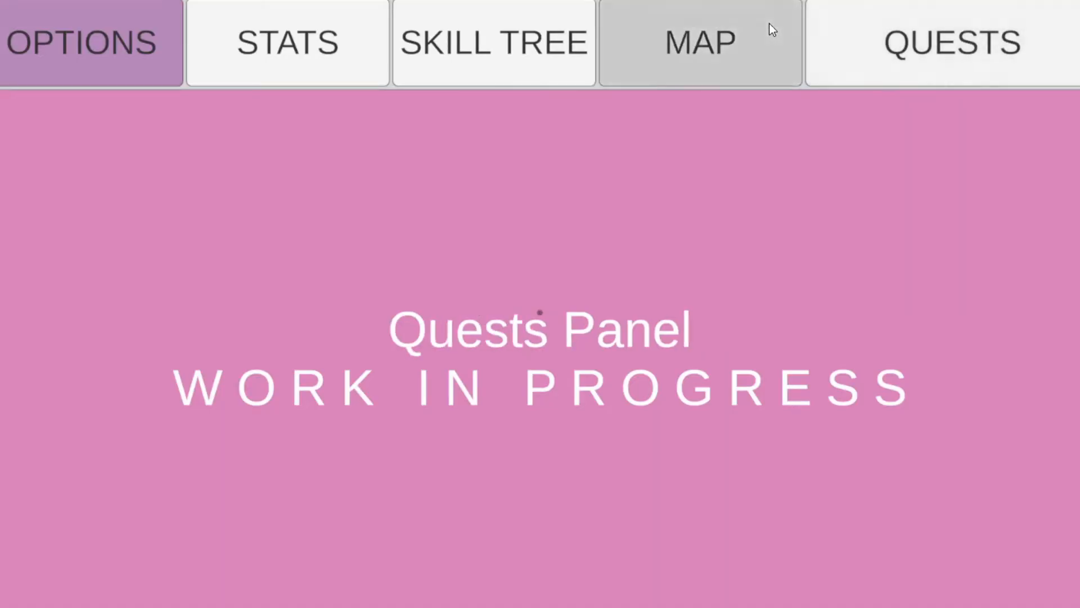
pyautogui.moveTo(981, 71)
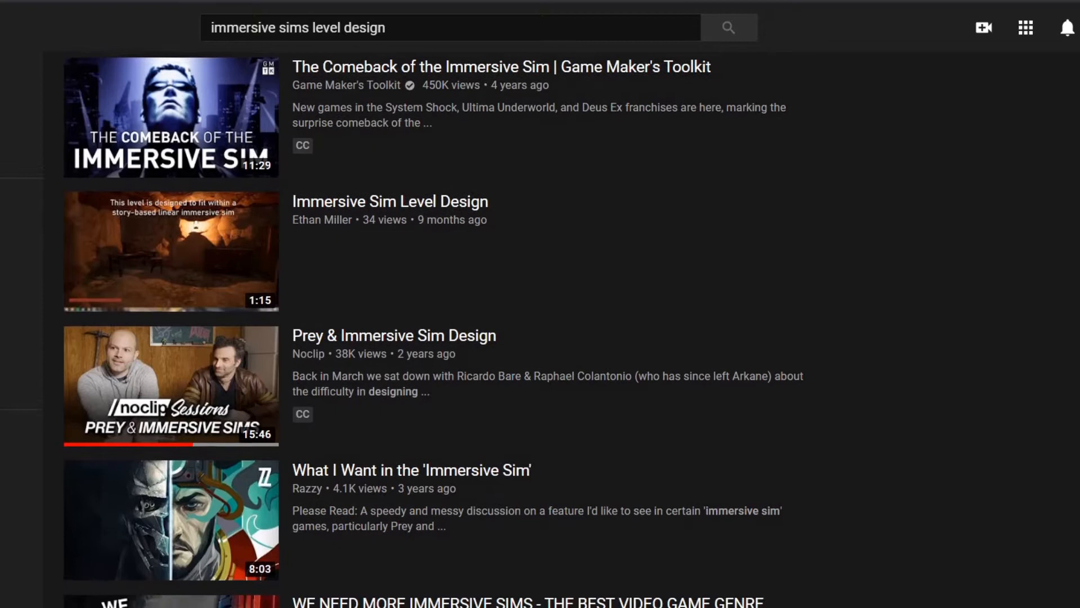
# - Scroll through the 'immersive sims level design' results and the Unity forum thread
pyautogui.scroll(-3)
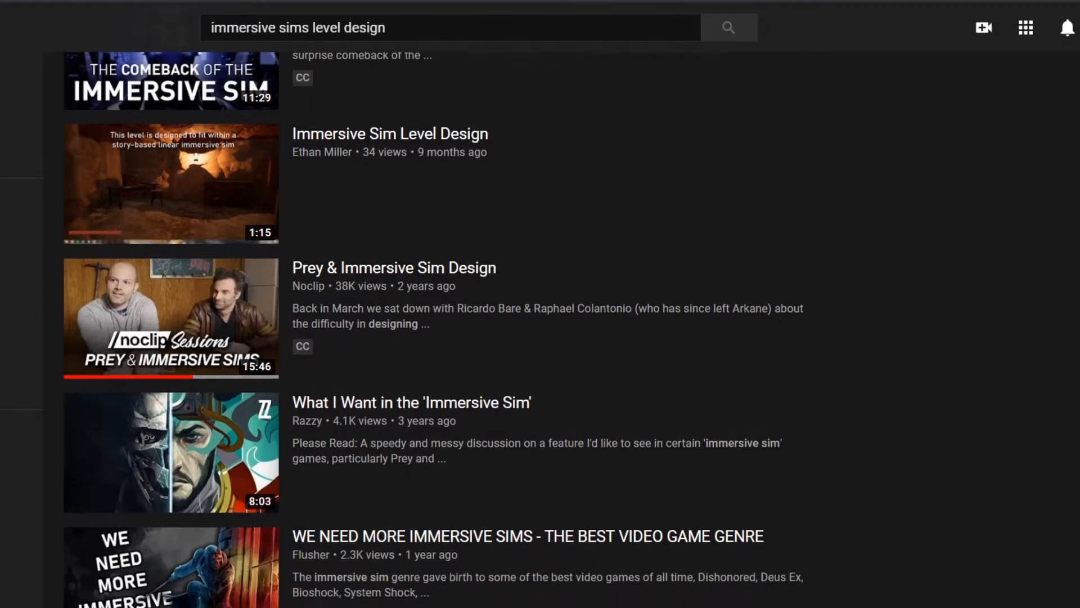
pyautogui.scroll(-3)
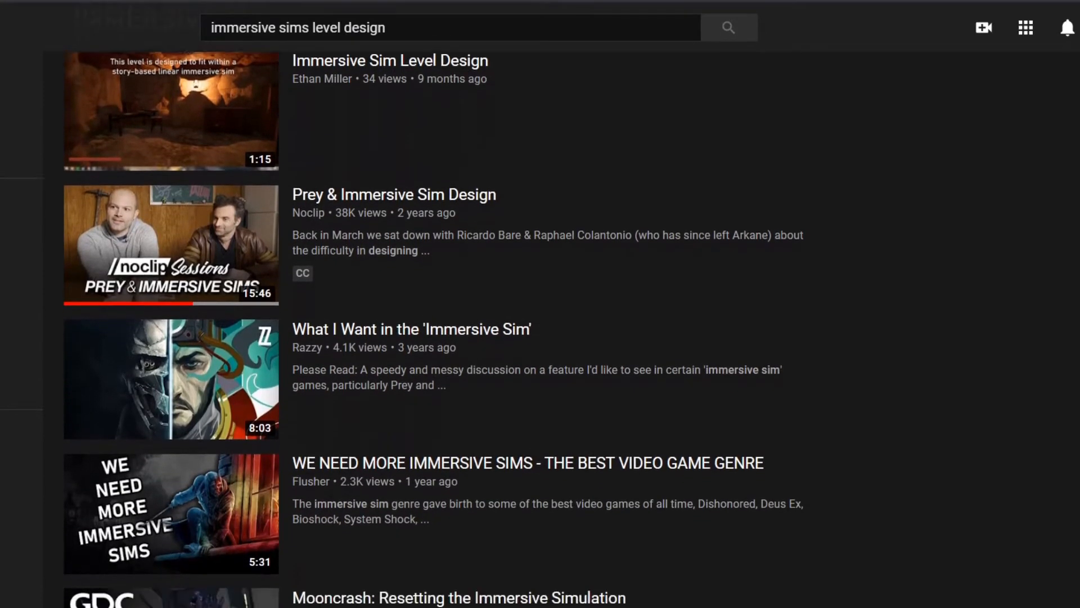
pyautogui.scroll(-3)
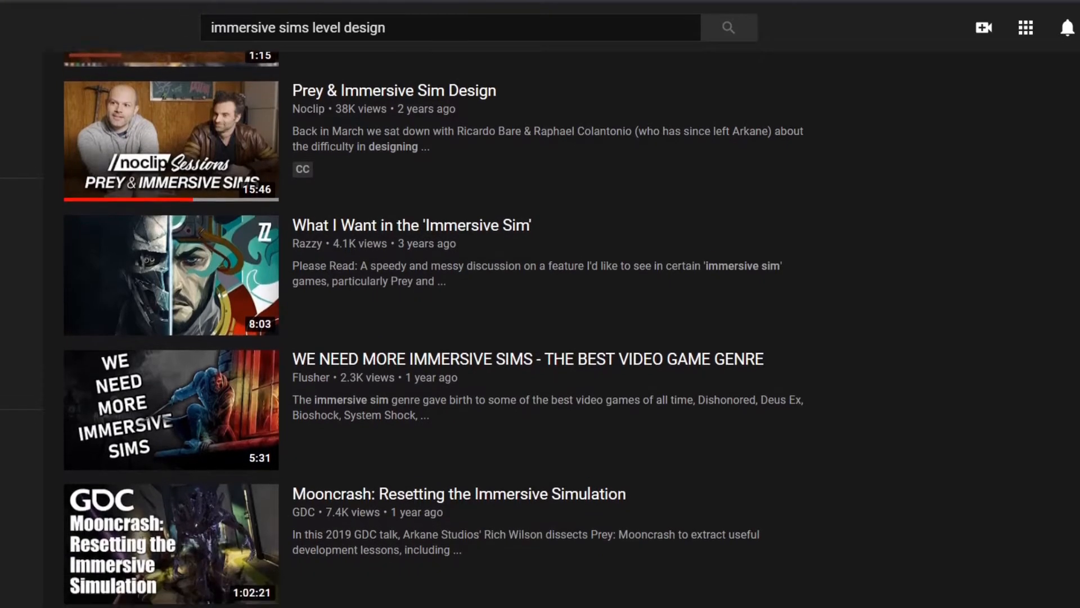
pyautogui.scroll(-3)
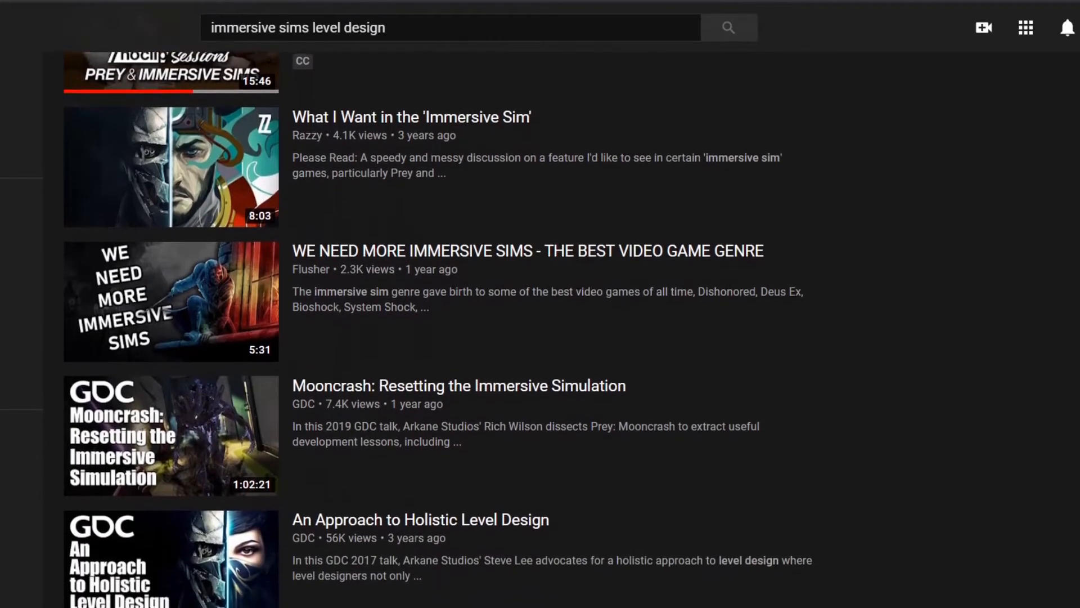
pyautogui.scroll(-3)
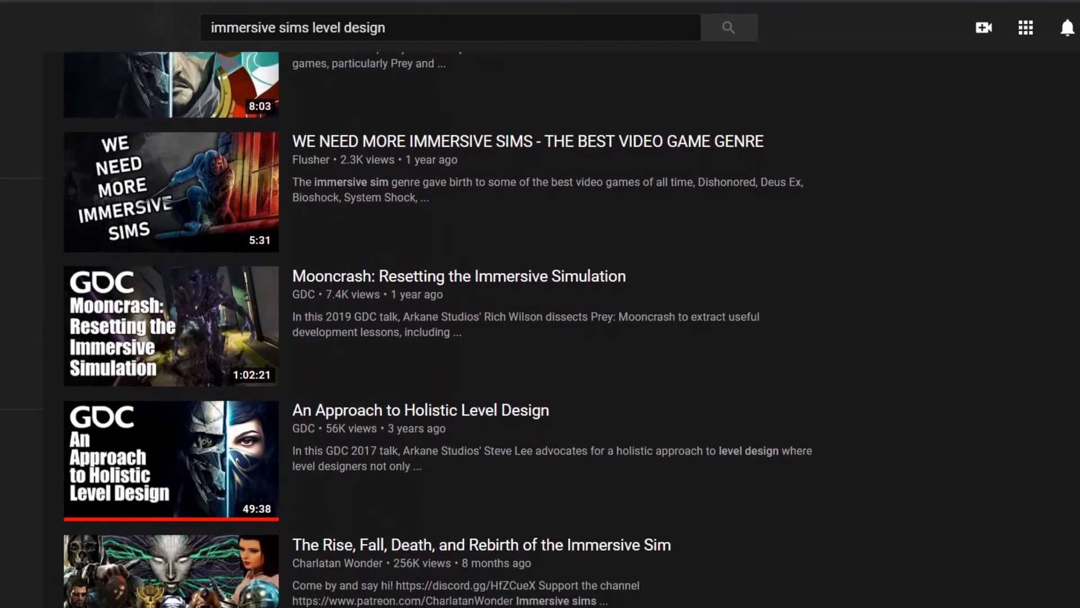
pyautogui.scroll(-3)
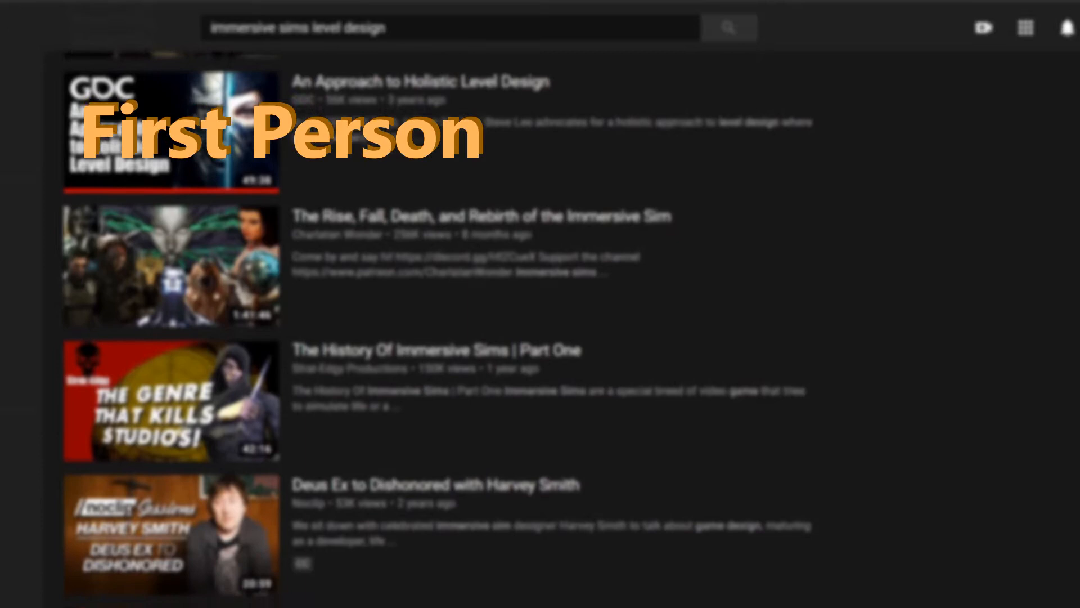
pyautogui.scroll(-3)
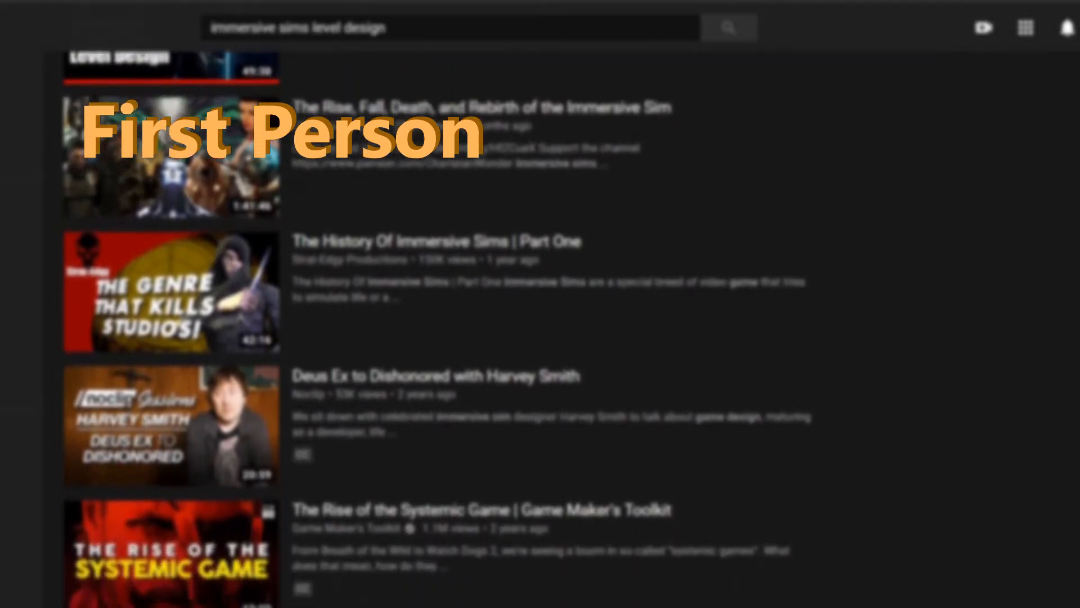
pyautogui.scroll(-3)
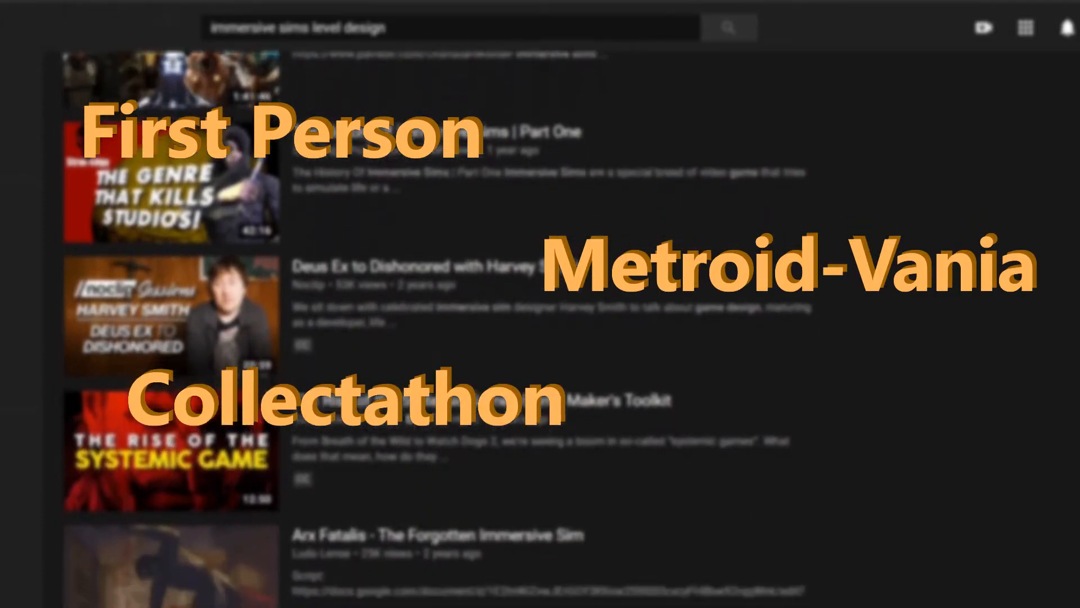
pyautogui.scroll(-3)
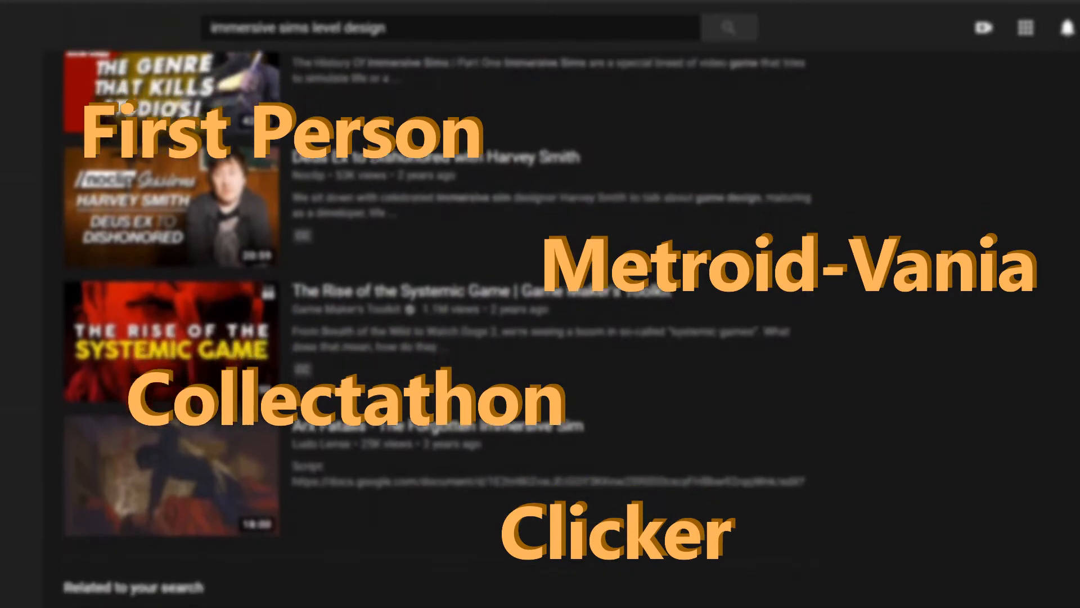
pyautogui.scroll(-3)
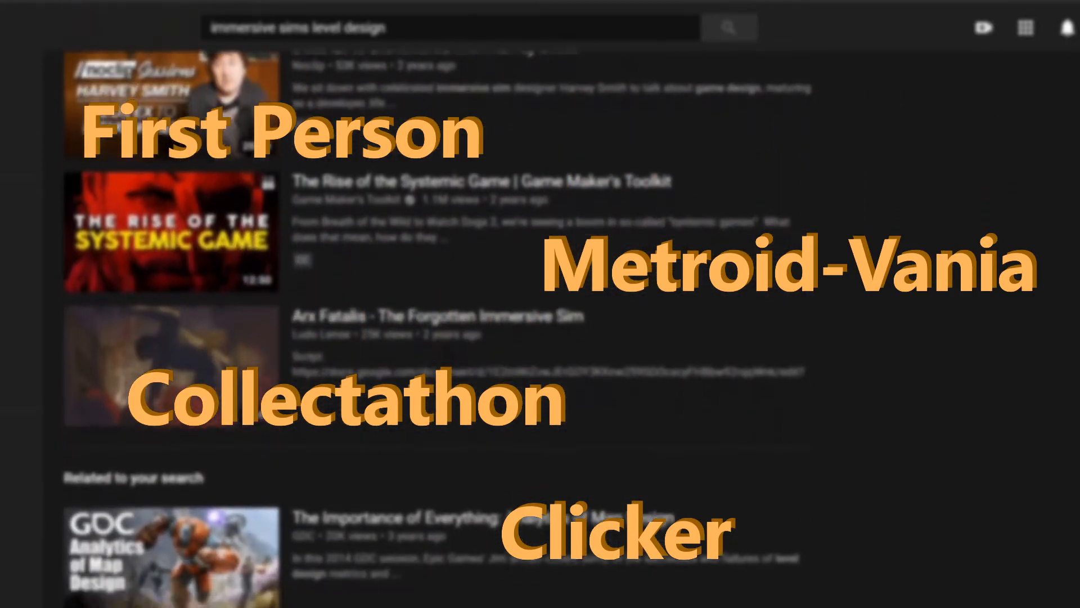
pyautogui.scroll(-3)
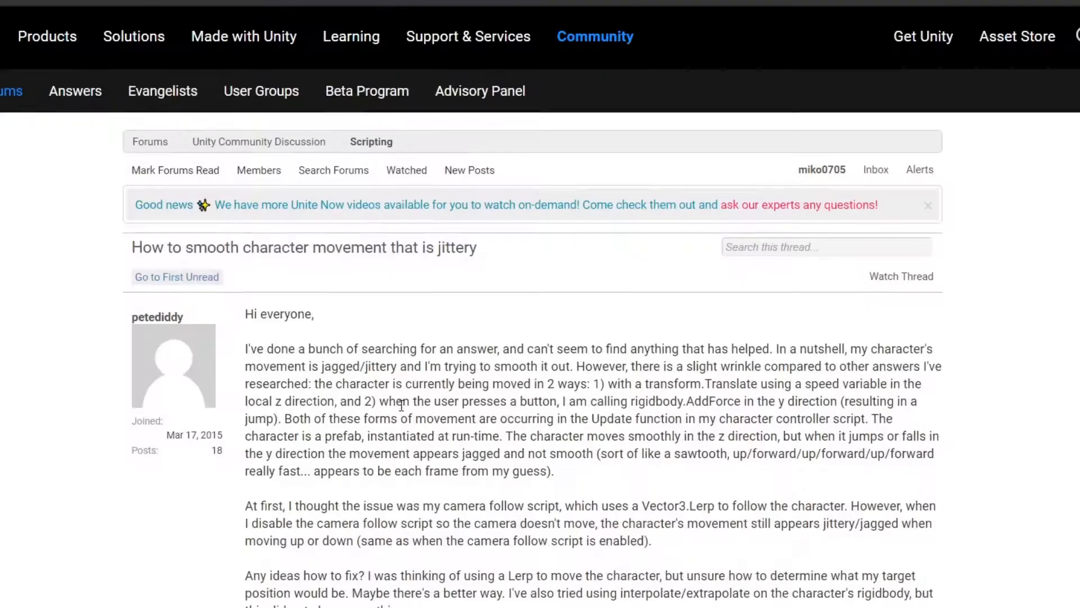
pyautogui.scroll(-3)
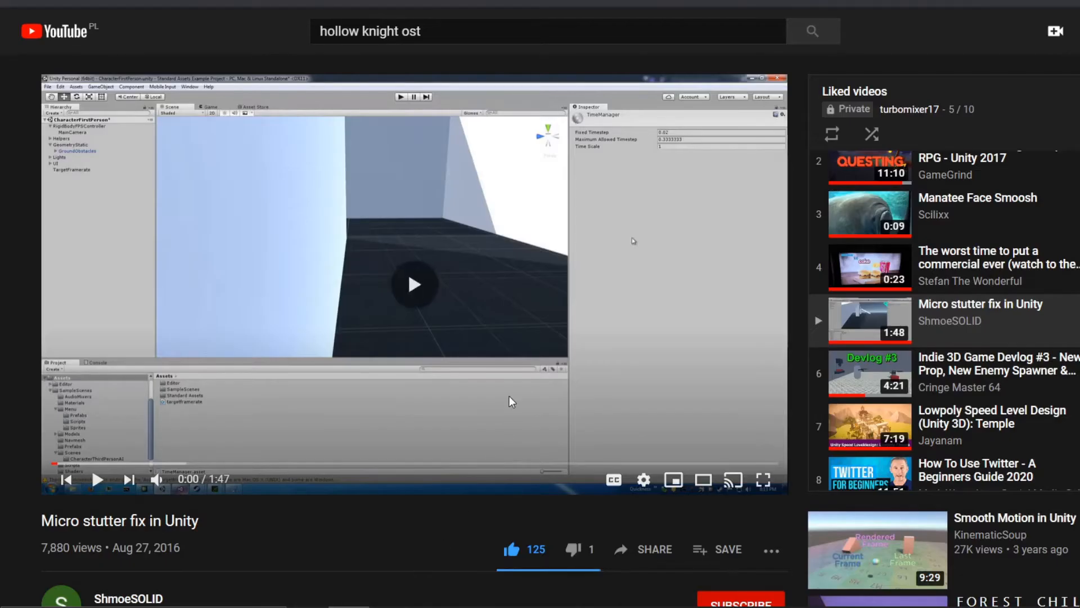
# - Play the Micro stutter fix video and subscribe to ShmoeSOLID
pyautogui.click(414, 283)
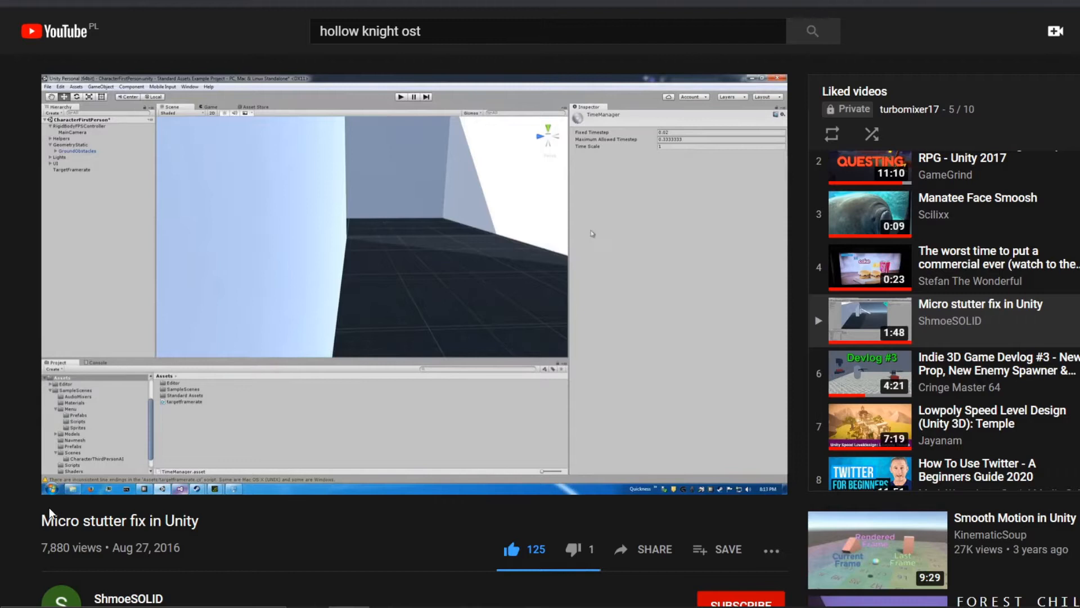
pyautogui.scroll(-3)
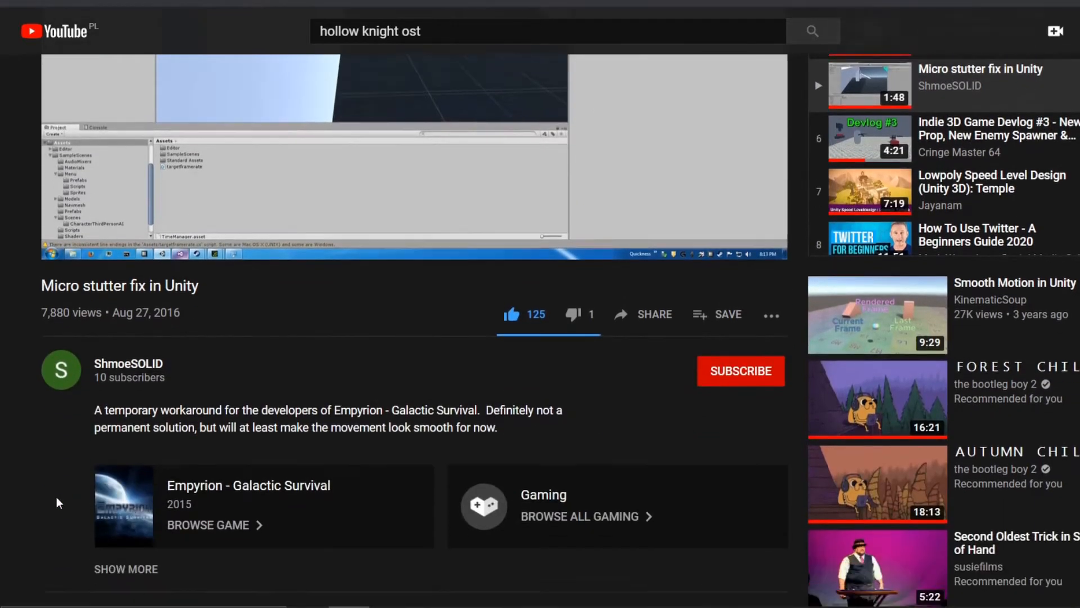
pyautogui.scroll(-3)
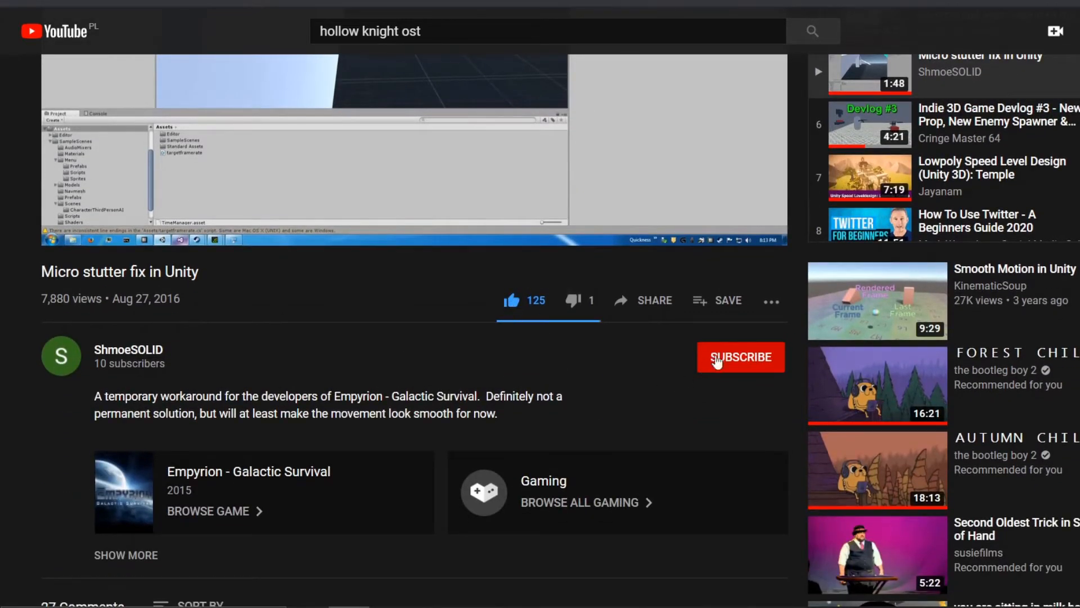
pyautogui.click(740, 356)
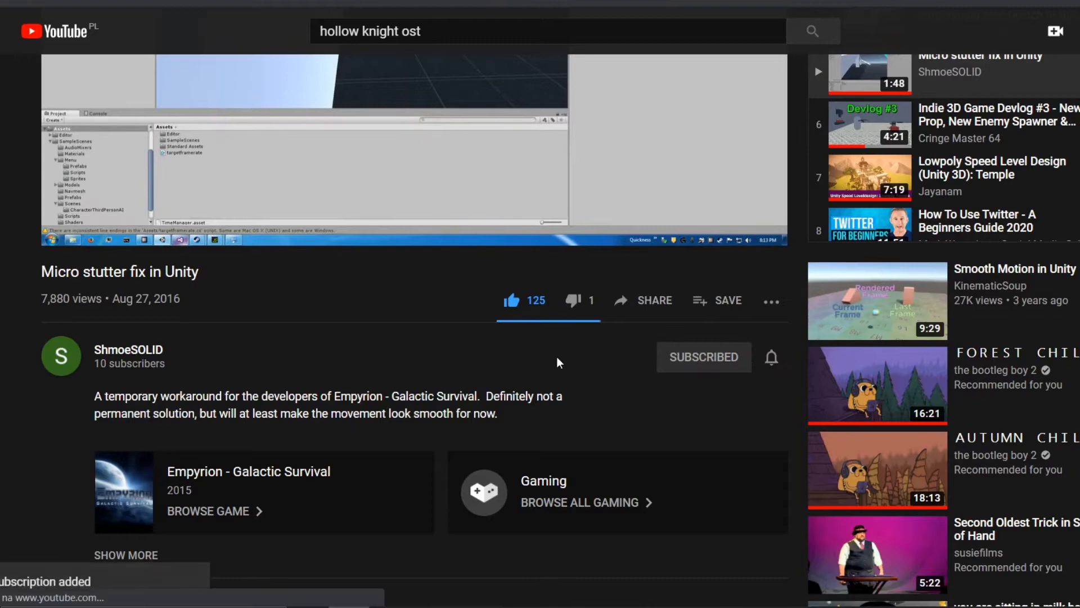
# - Skip ahead in the Micro stutter fix video
pyautogui.scroll(-3)
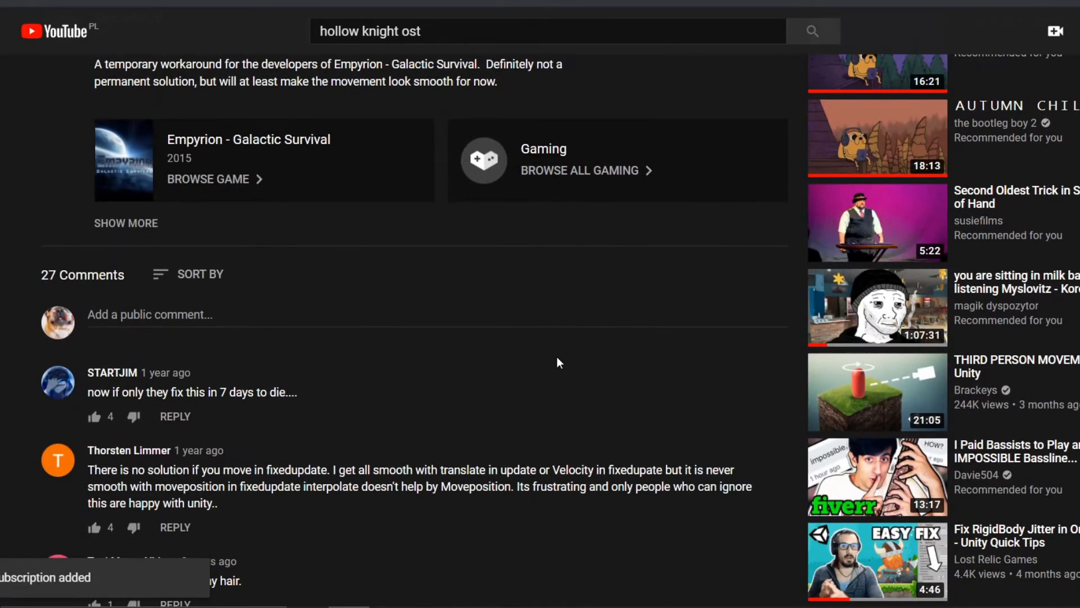
pyautogui.scroll(3)
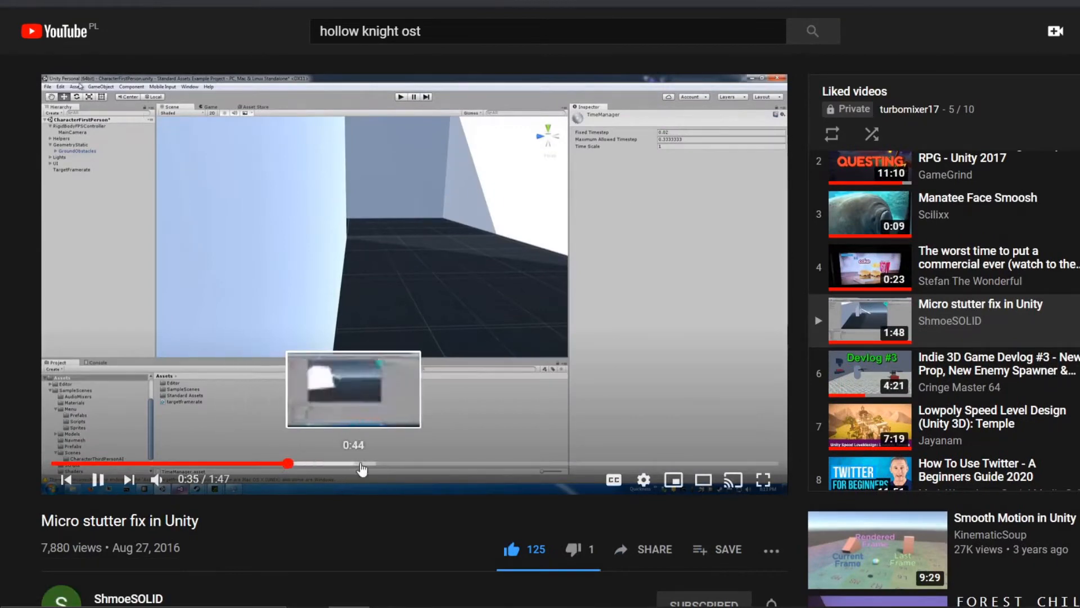
pyautogui.click(762, 479)
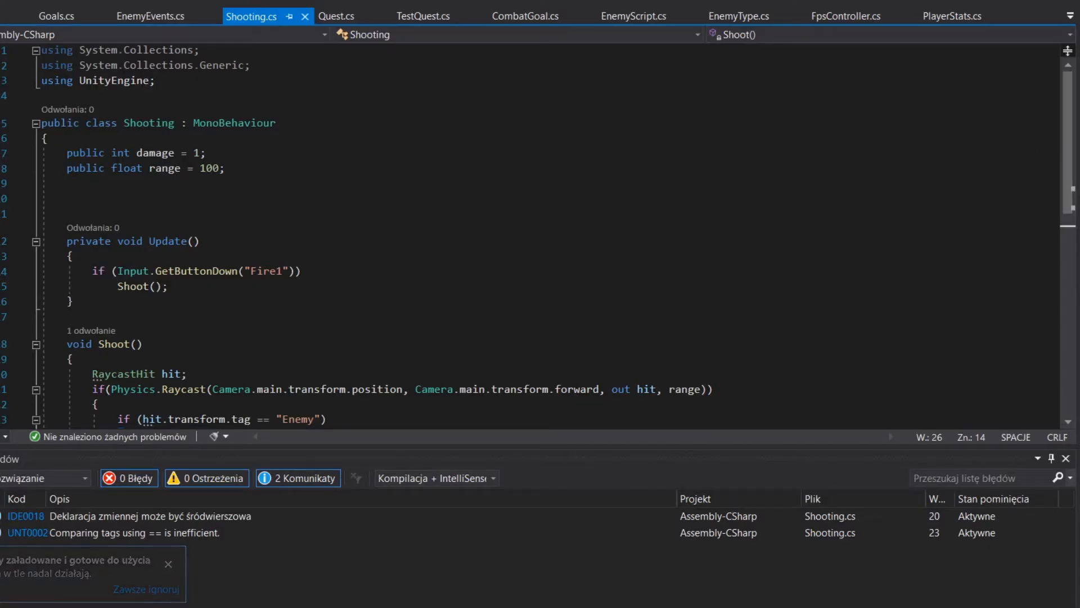
# - Review Shooting.cs, then search YouTube for 'scriptable objects unity' tutorials
pyautogui.scroll(-3)
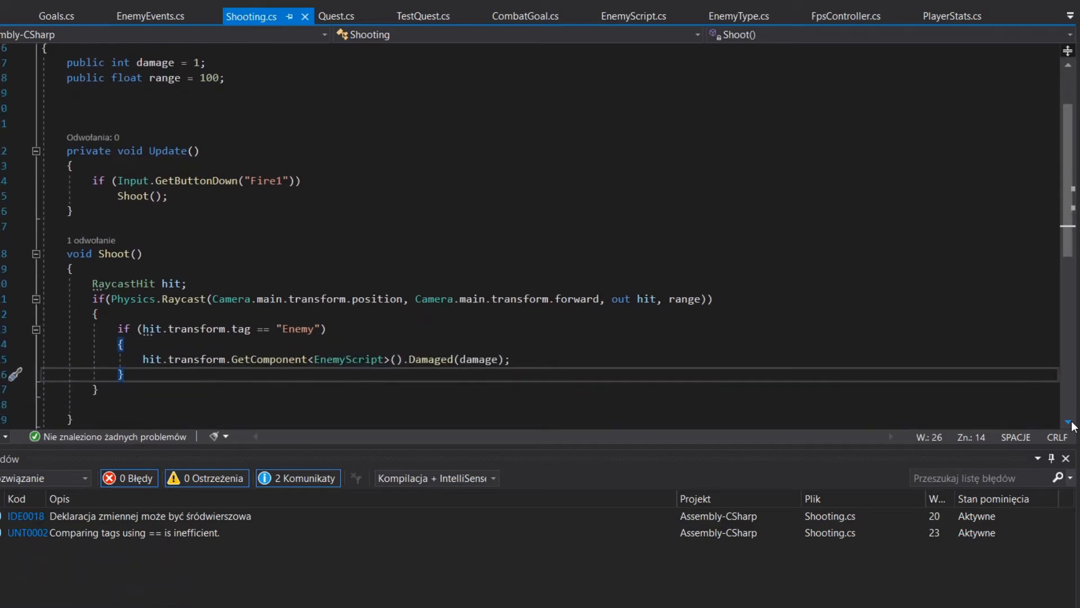
pyautogui.scroll(3)
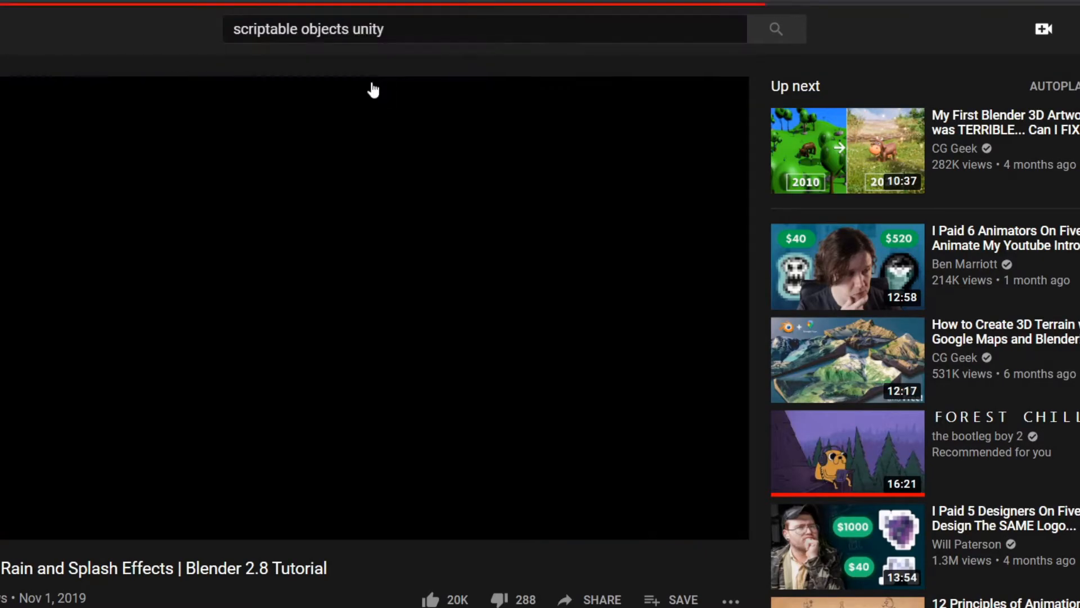
pyautogui.click(776, 28)
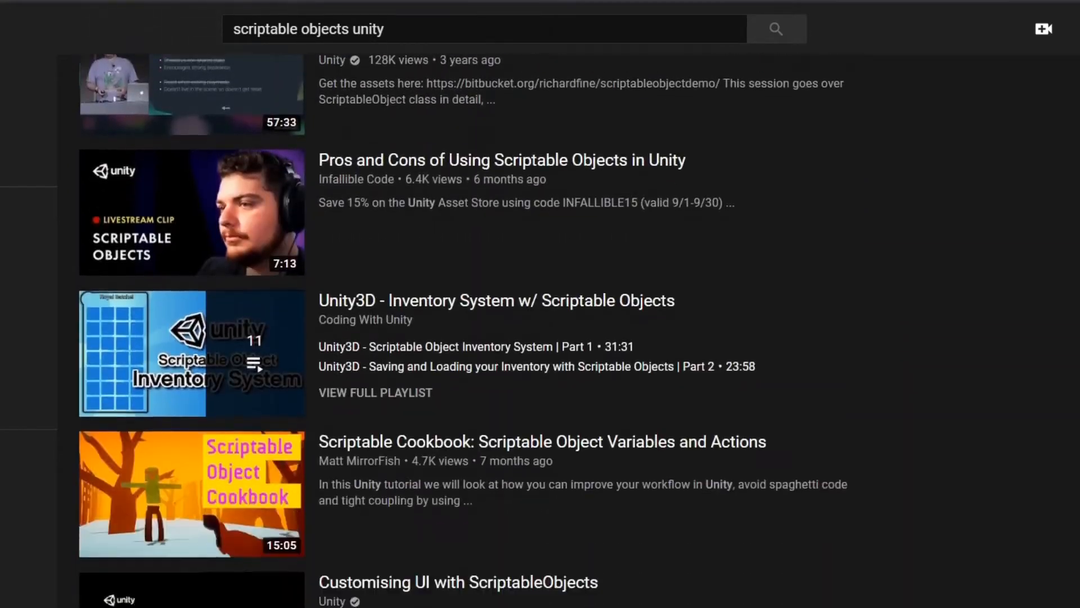
pyautogui.click(536, 593)
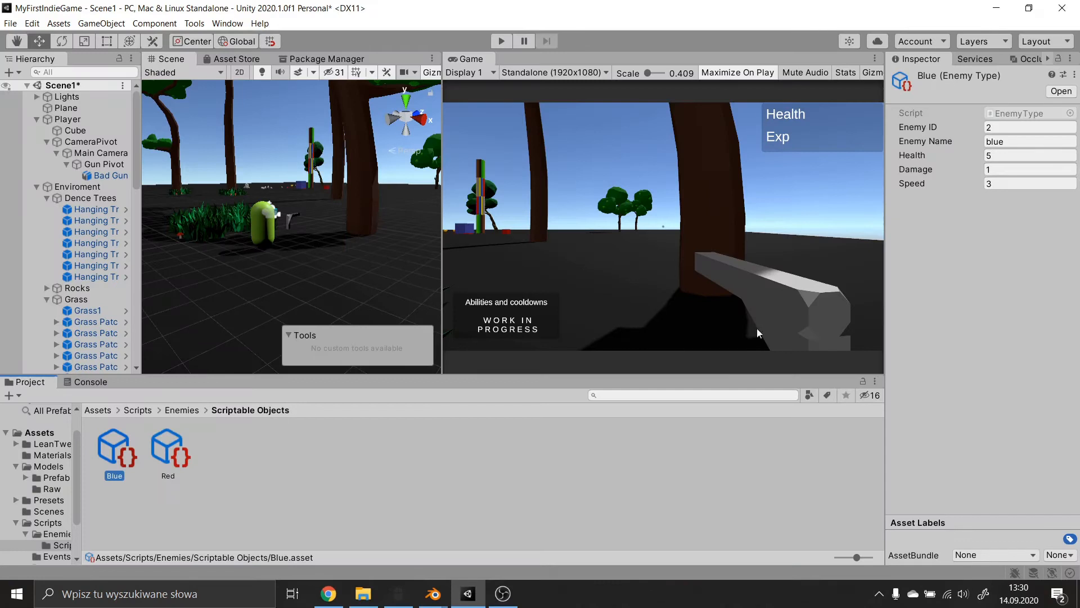
# - Inspect the Red EnemyType stats, then browse GameGrind's created playlists on YouTube
pyautogui.click(168, 441)
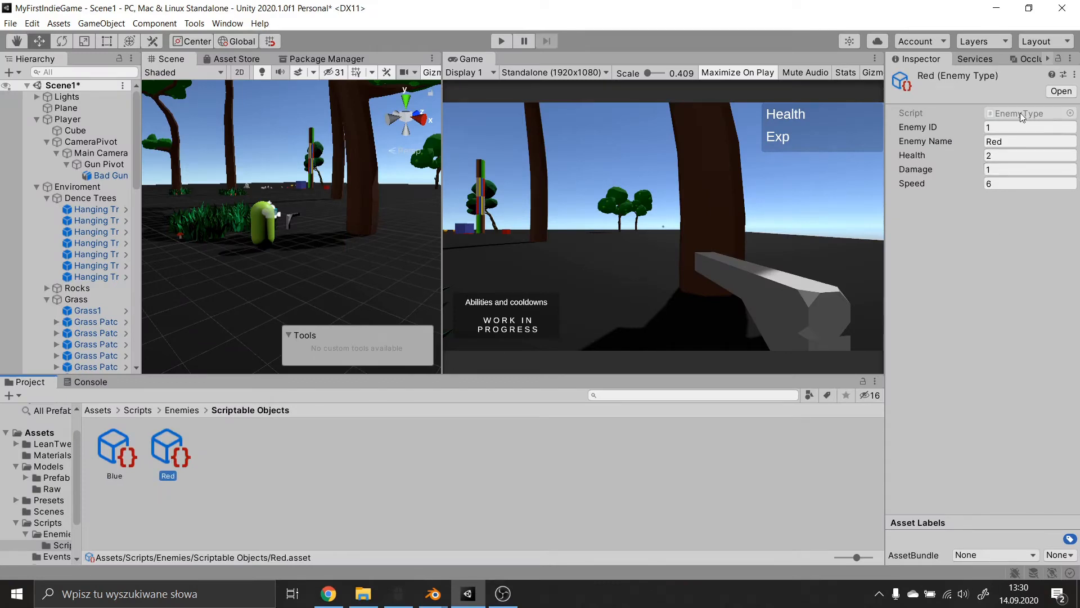
pyautogui.click(501, 41)
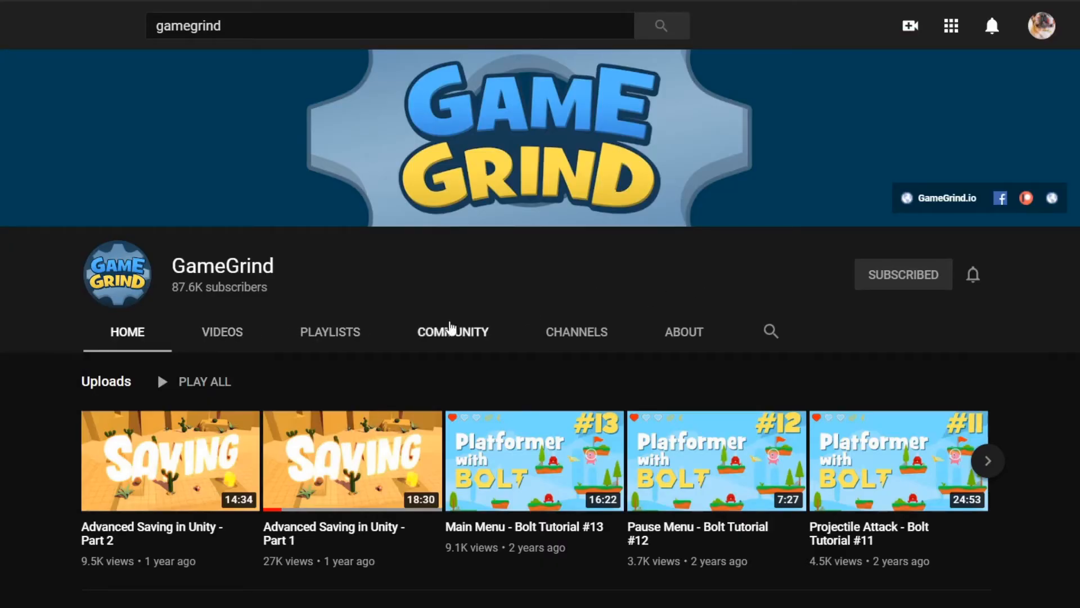
pyautogui.scroll(-3)
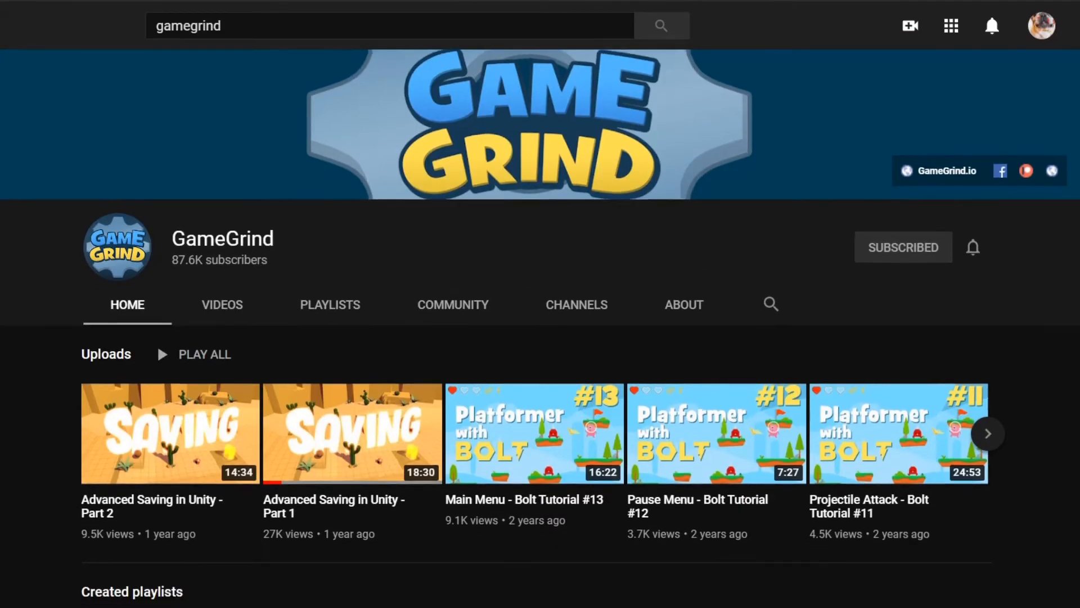
pyautogui.scroll(-3)
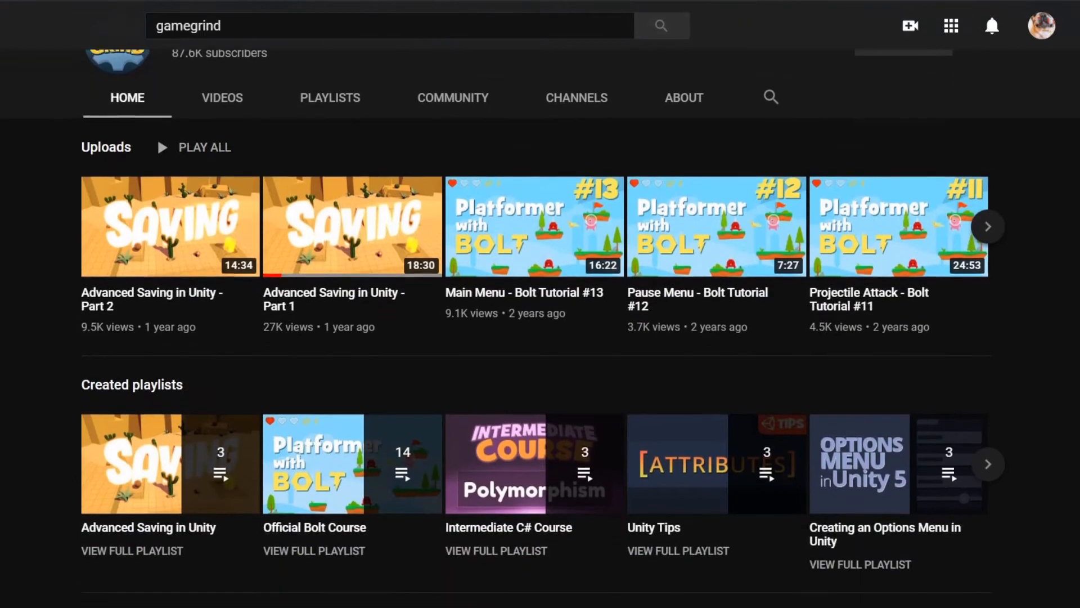
# - Read Goals.cs up to its Complete method, then switch to Quest.cs
pyautogui.click(537, 593)
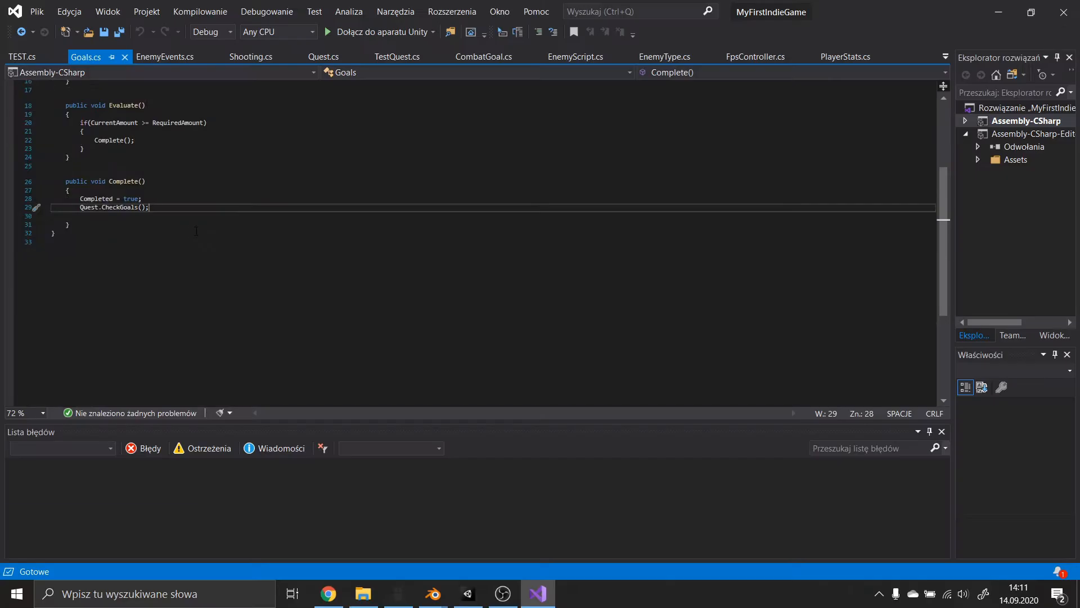
pyautogui.click(86, 56)
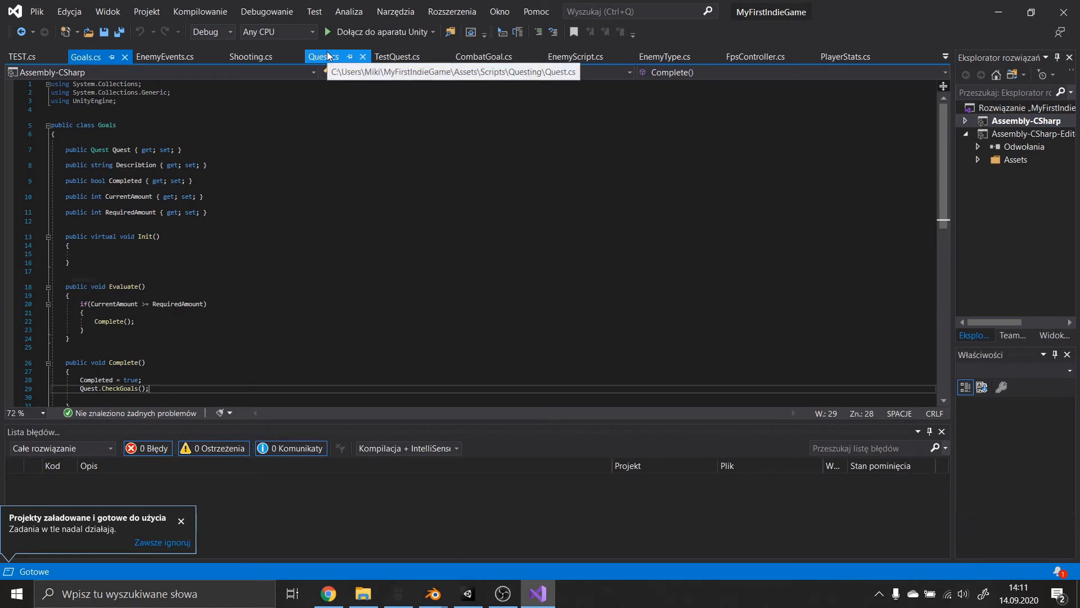
pyautogui.click(485, 56)
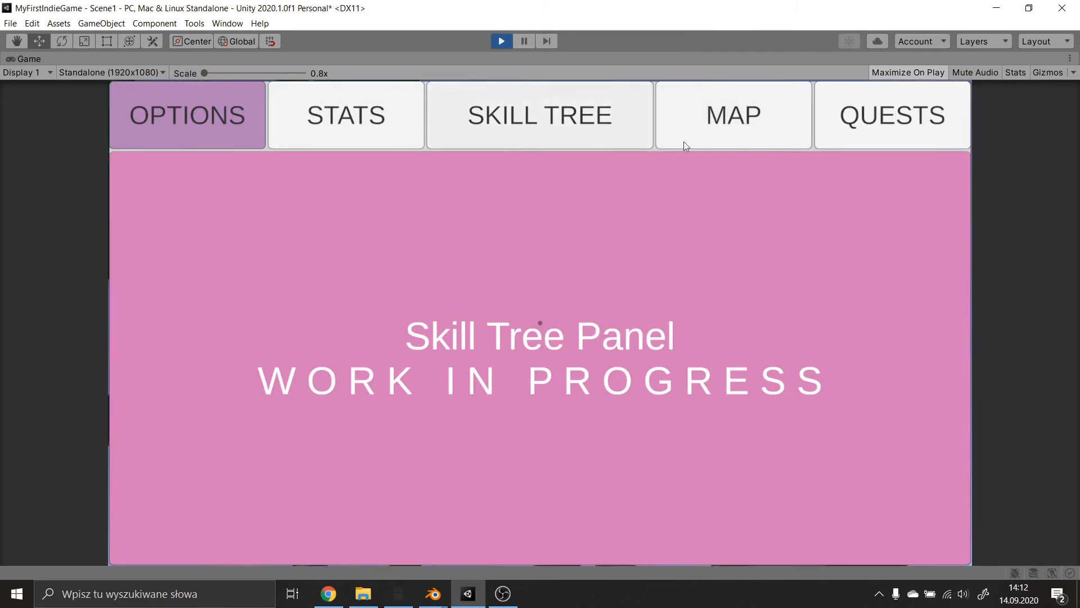
# - Switch the running game's menu to another panel such as Skill Tree or Map
pyautogui.click(432, 593)
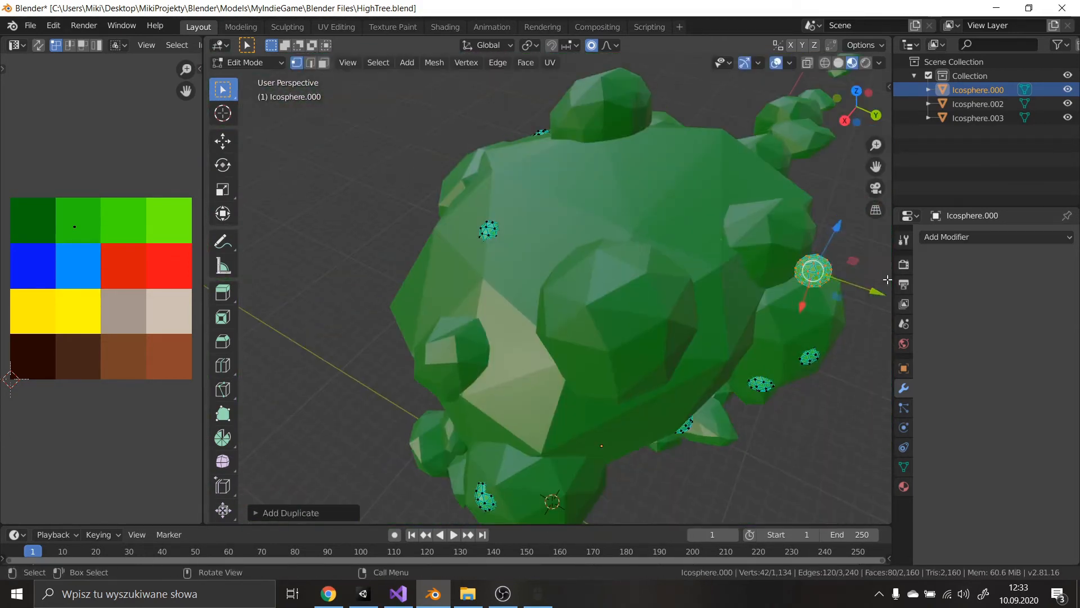
# - Toggle between Edit Mode and Object Mode to arrange the icosphere leaf clumps
pyautogui.press('Tab')
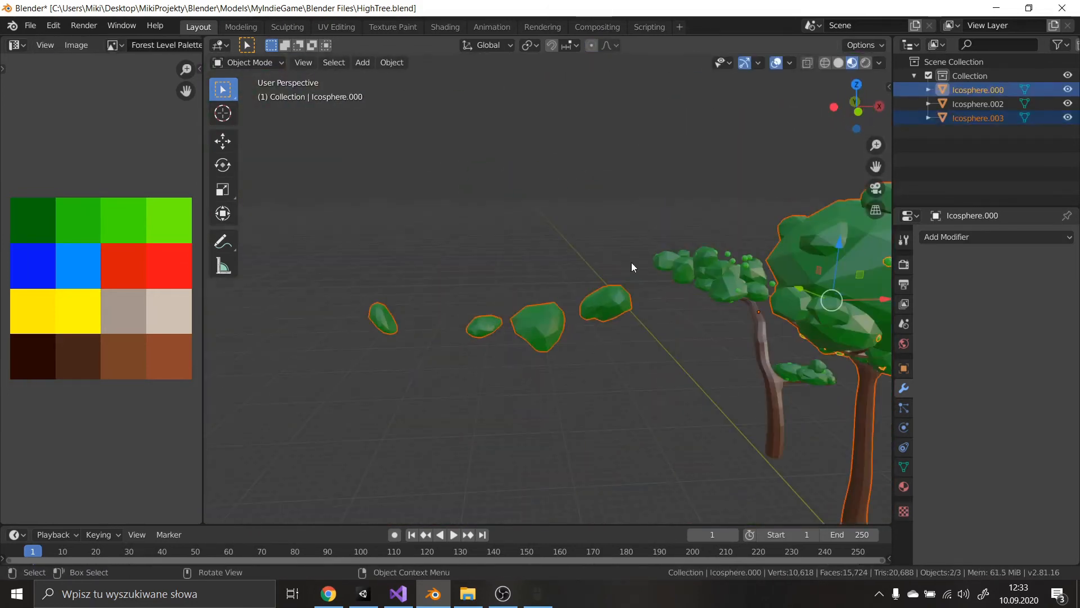
pyautogui.press('Tab')
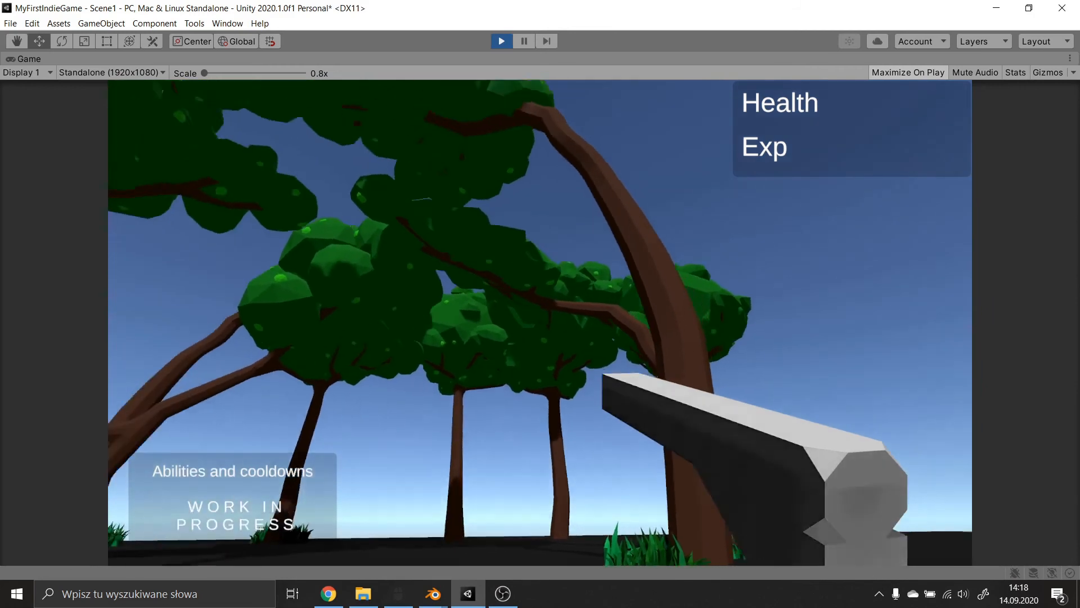
# - Stop Play mode and drag the grass clump further left of the tree
pyautogui.click(501, 41)
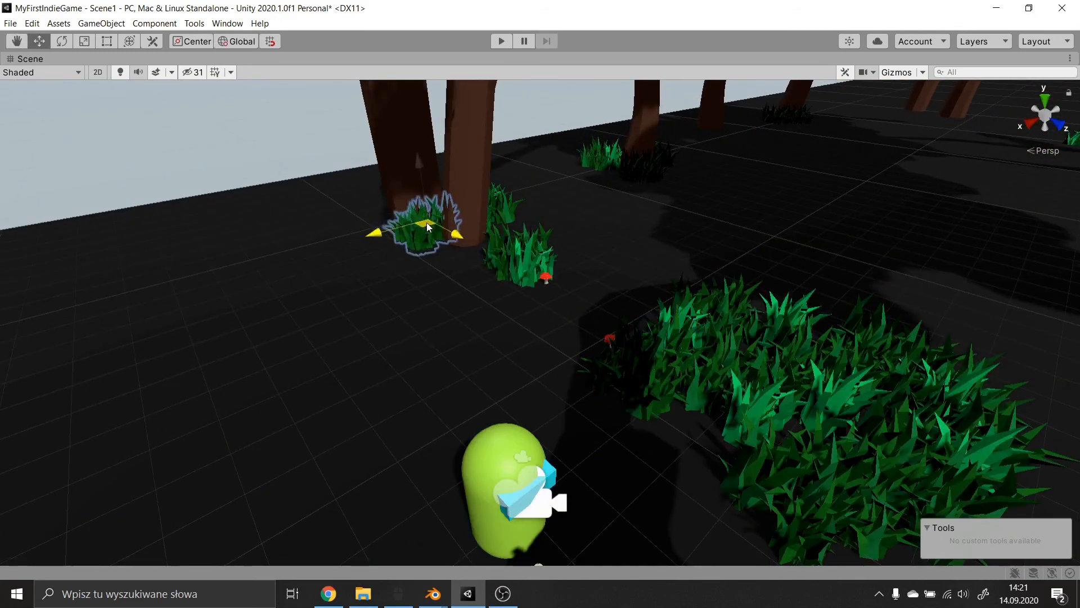
pyautogui.moveTo(424, 227); pyautogui.dragTo(365, 210)
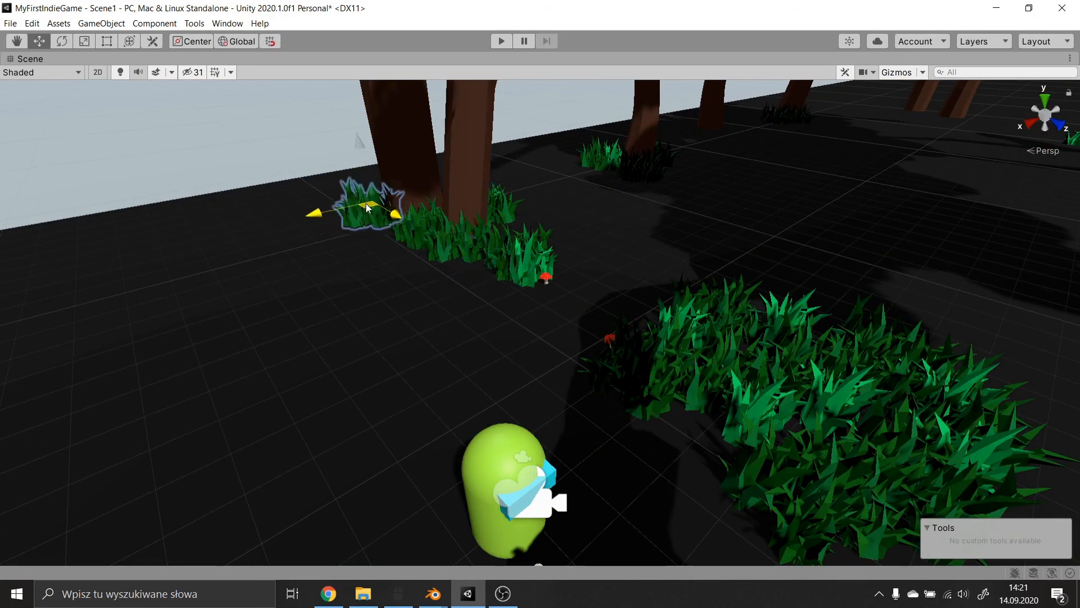